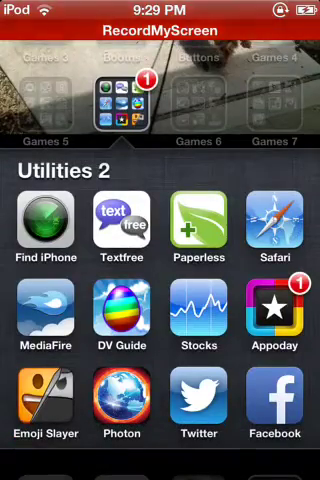
# Launch Safari from the Utilities 2 folder so a blank page is ready
pyautogui.click(276, 224)
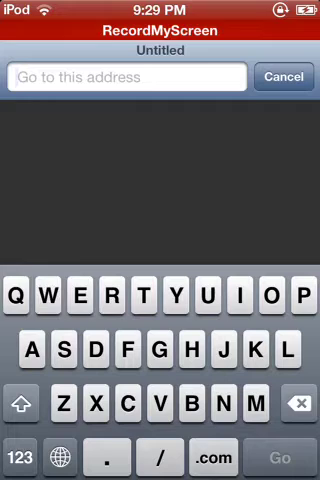
pyautogui.write('www.g')
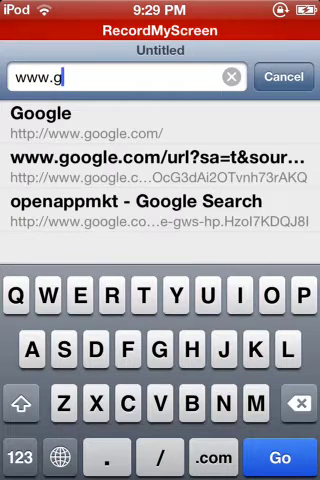
pyautogui.write('oogle')
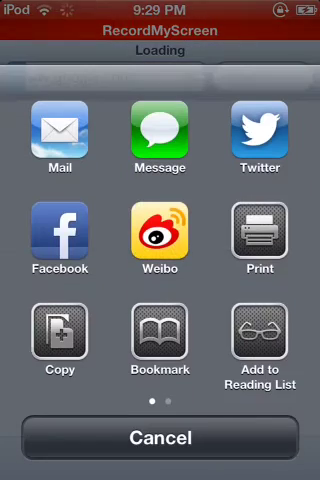
# Swipe the share sheet to reach the Add to Home Screen option
pyautogui.hscroll(-3)
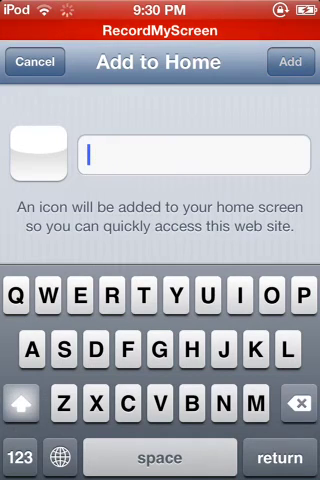
# Name the shortcut Google, add it to the home screen, then show recent apps
pyautogui.write('Google')
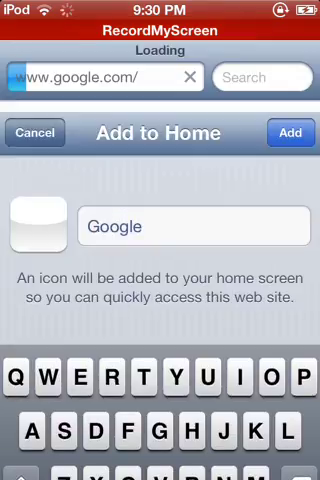
pyautogui.click(288, 132)
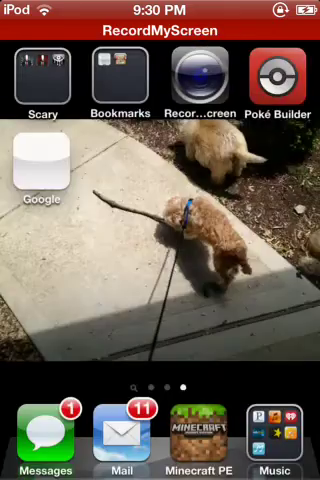
pyautogui.doubleClick(160, 240)
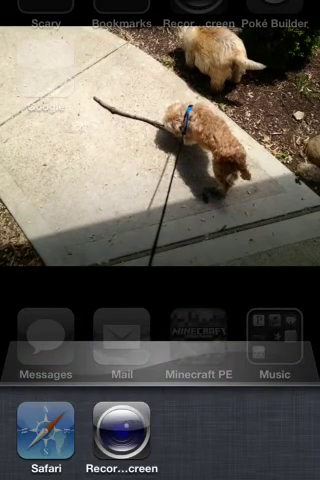